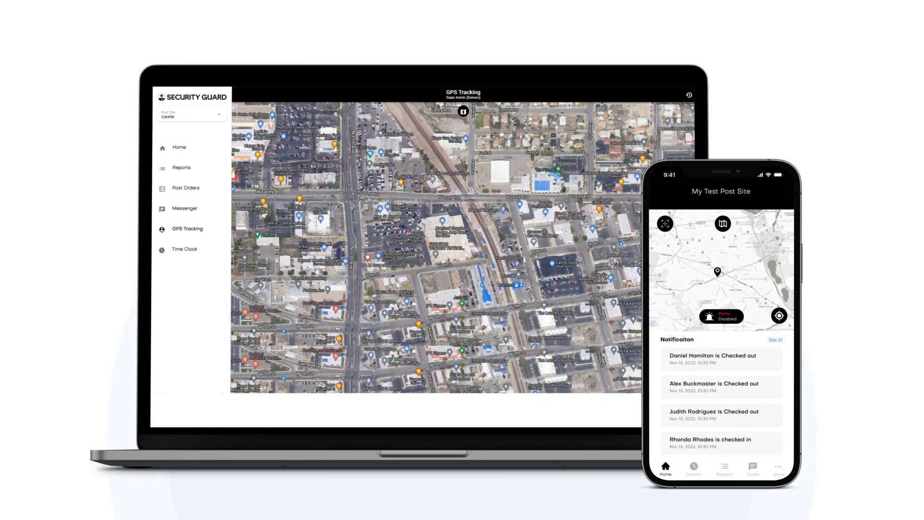
scroll(down, 3)
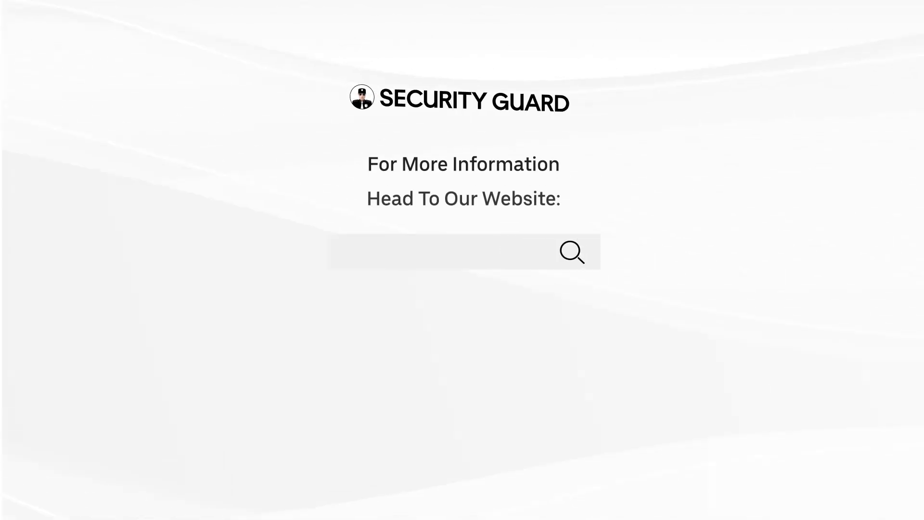
text(www.securitygu)
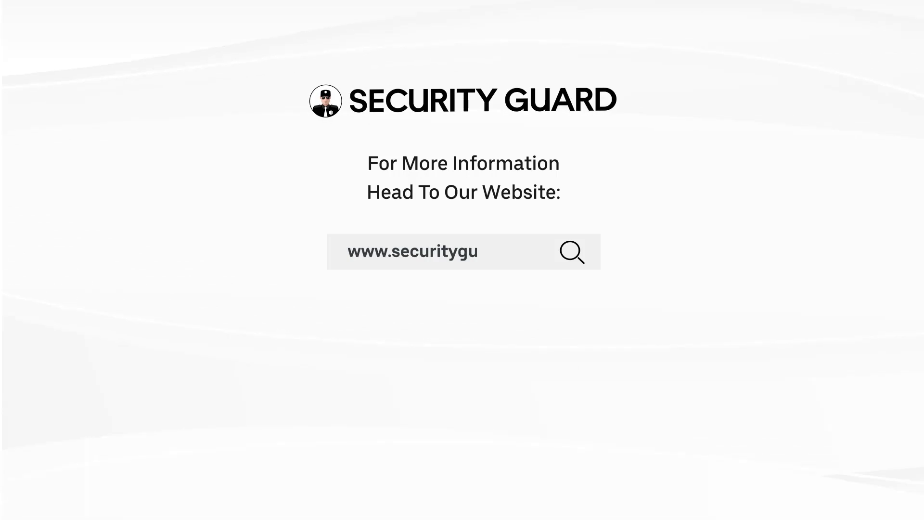